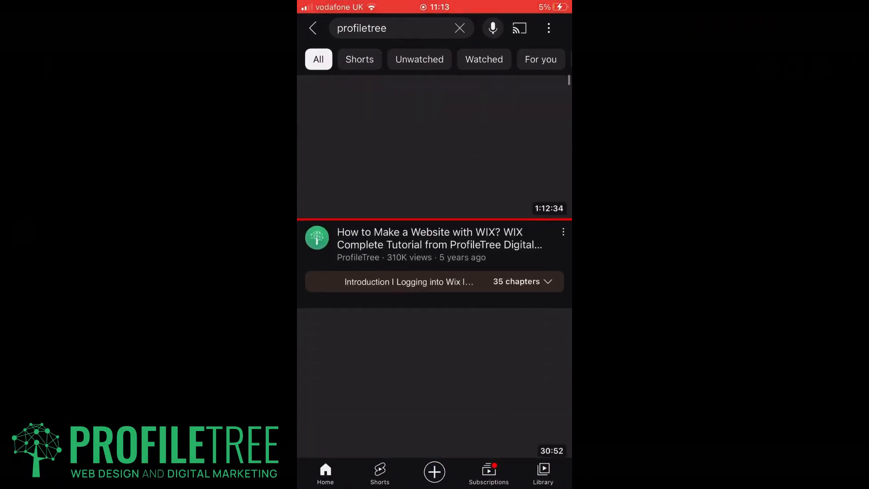
- Save a search-result video to Watch Later from its three-dot menu
scroll("down", 3)
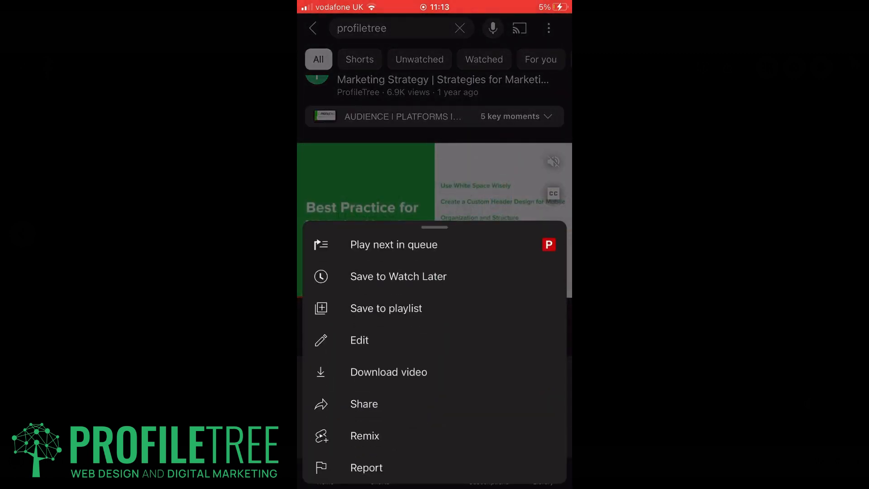
left_click(398, 276)
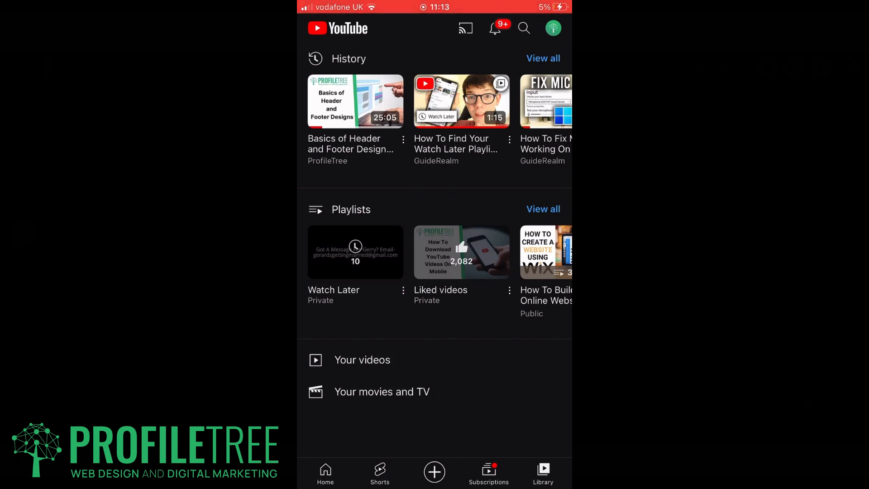
- View all playlists and go into the 10-video Watch Later playlist
left_click(542, 209)
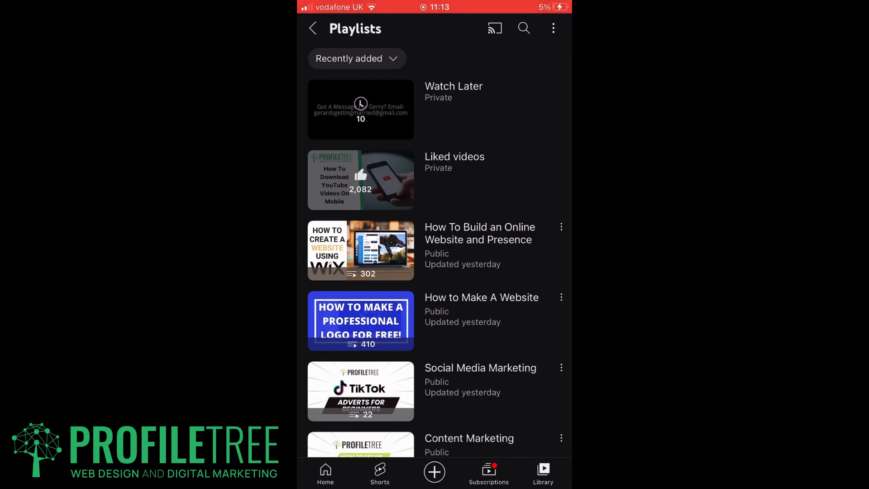
left_click(454, 91)
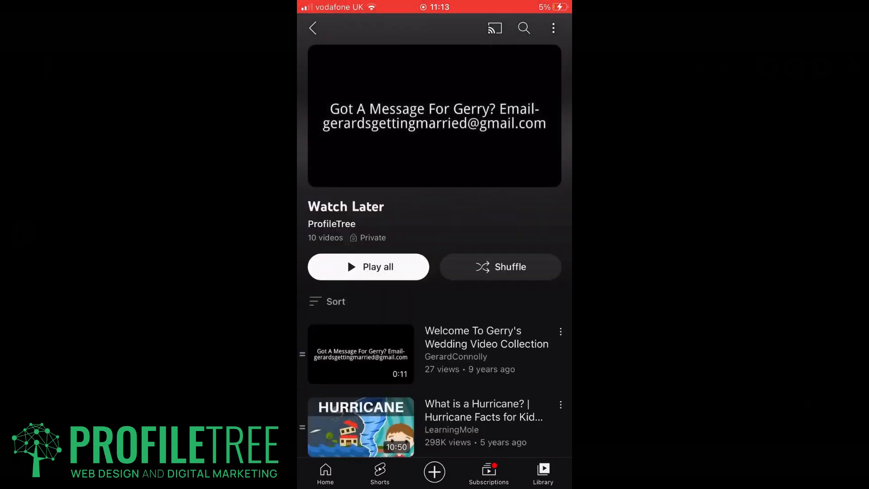
scroll("down", 3)
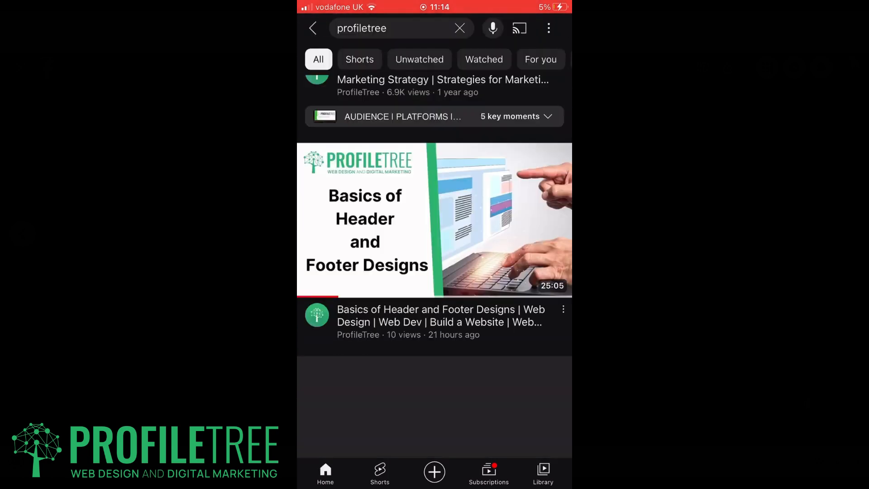
- Add Basics of Header and Footer Designs to Watch Later, reaching 11 videos
scroll("down", 3)
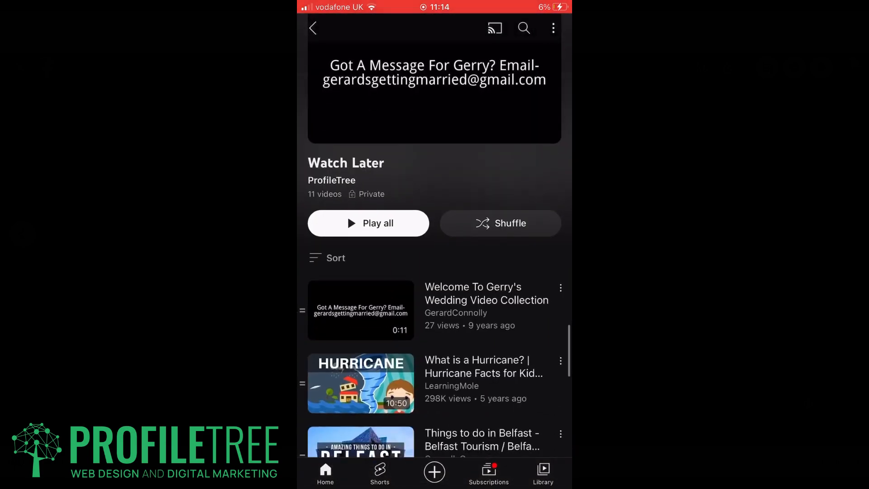
scroll("down", 3)
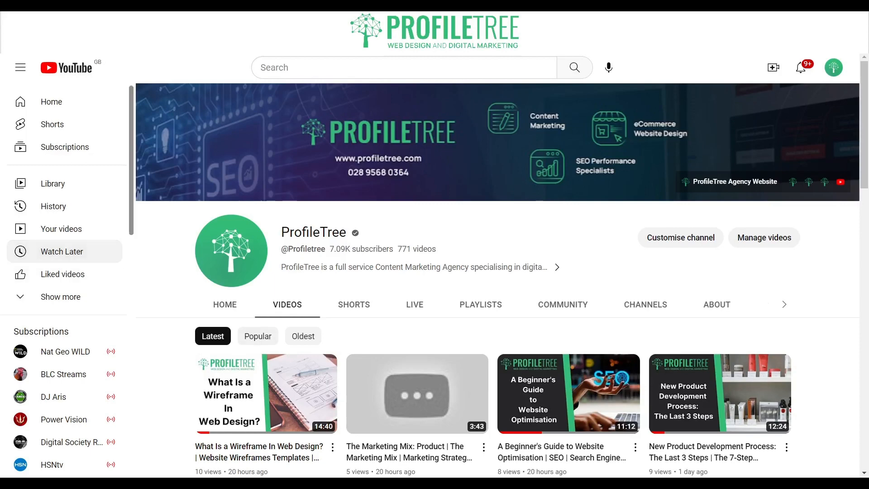
- From the sidebar's Watch Later, drag Header and Footer Designs down above the WIX tutorial
left_click(62, 251)
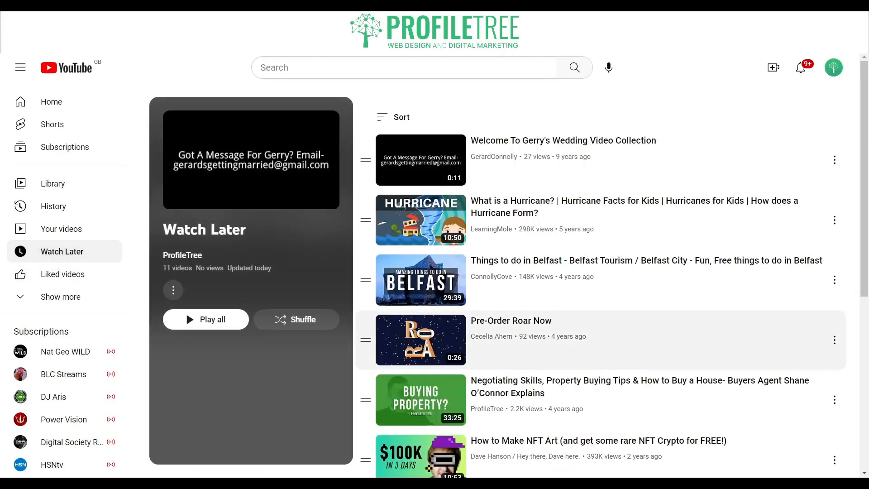
scroll("down", 3)
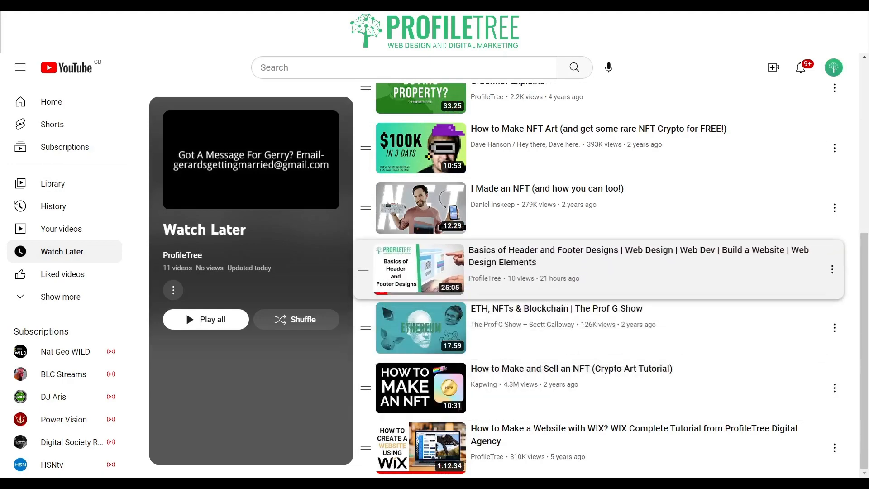
scroll("down", 3)
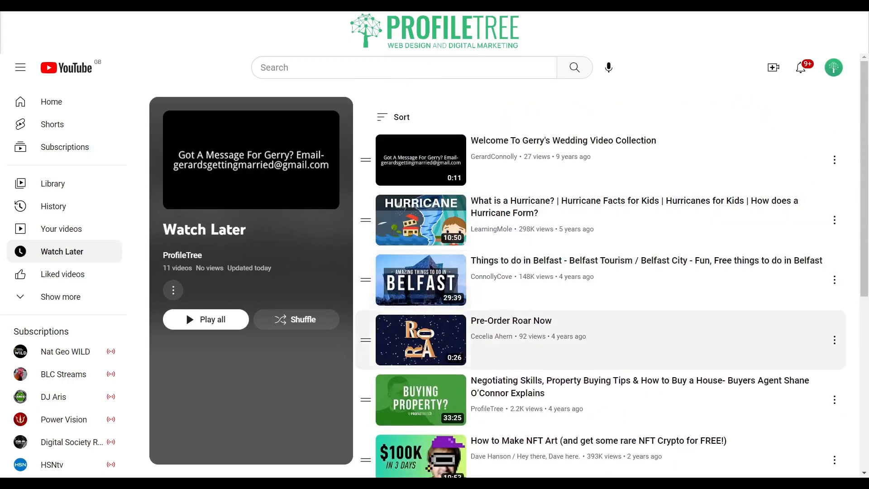
scroll("down", 3)
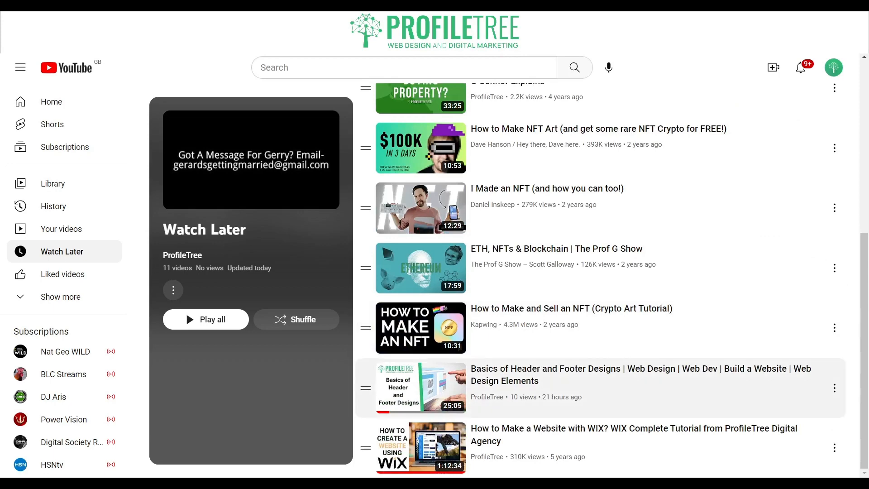
- Remove Basics of Header and Footer Designs from Watch Later via its three-dot menu
left_click(835, 208)
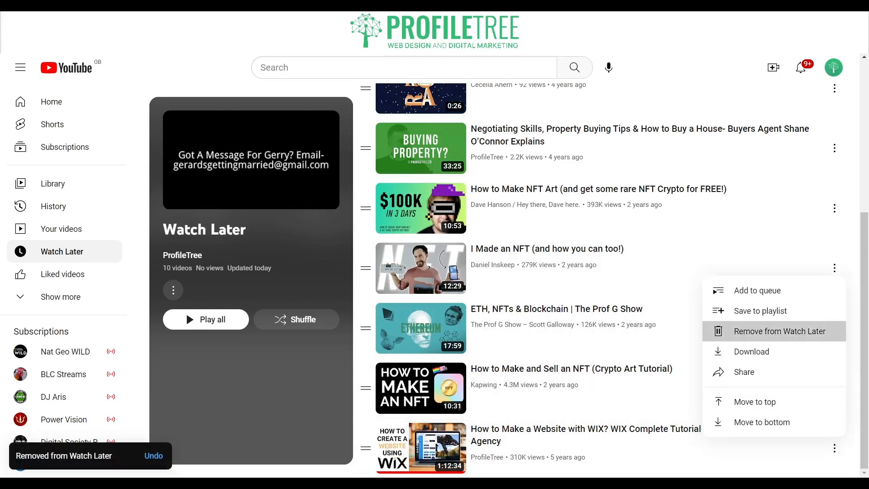
left_click(780, 331)
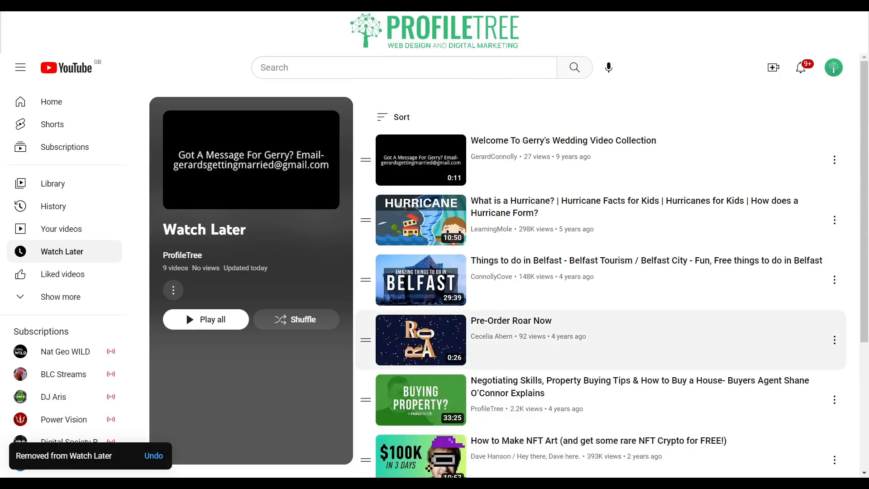